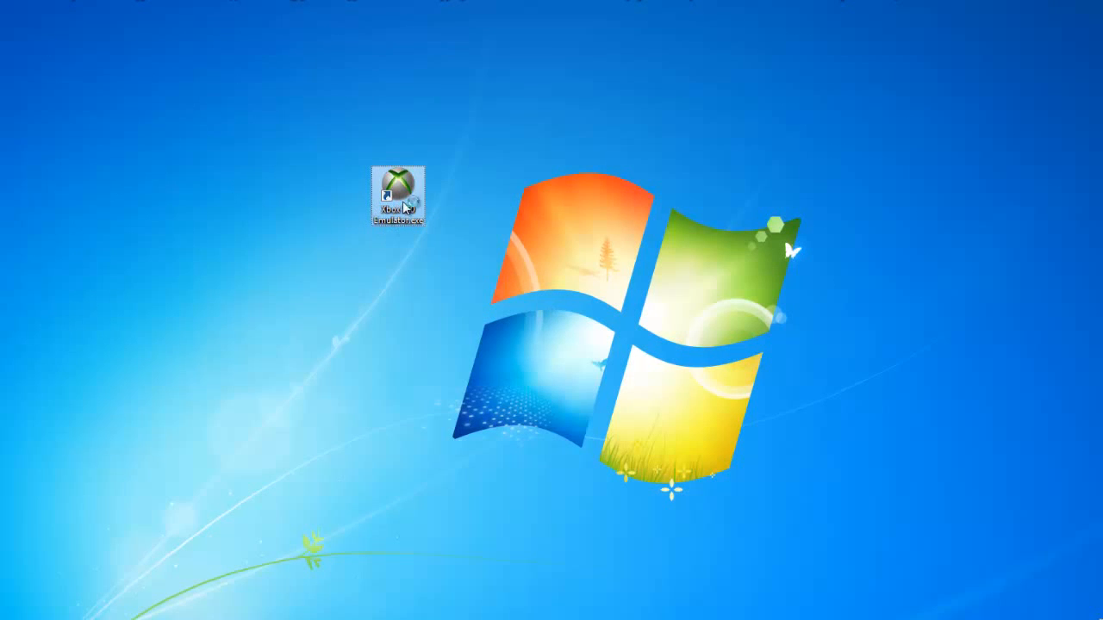
Step: Launch the Xbox 360 Emulator from the desktop and dismiss the 'BIOS Loaded Successfully' message
{"action": "double_click", "coordinate": [396, 191]}
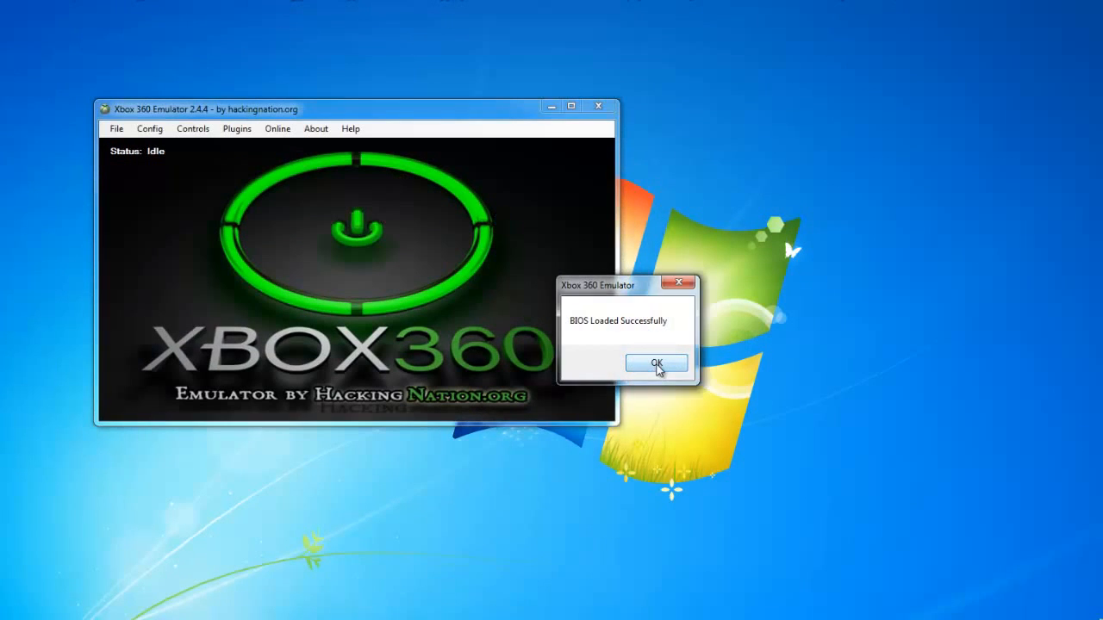
{"action": "left_click", "coordinate": [657, 362]}
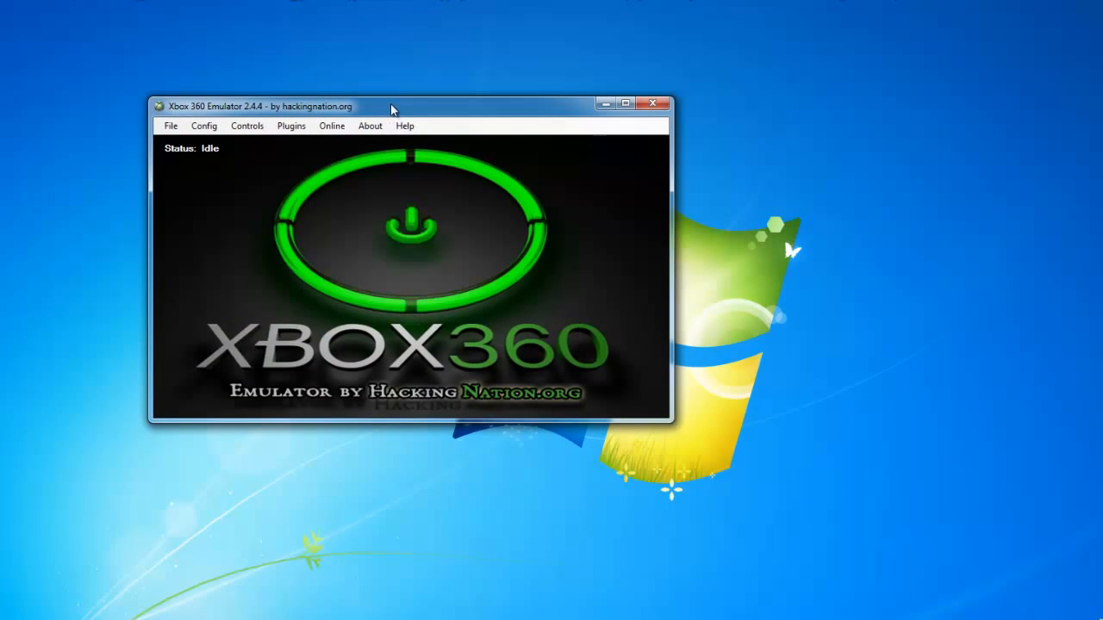
Step: Run the Alan Wake American Nightmare image via File > Run From > Image so its title screen plays
{"action": "left_click", "coordinate": [203, 126]}
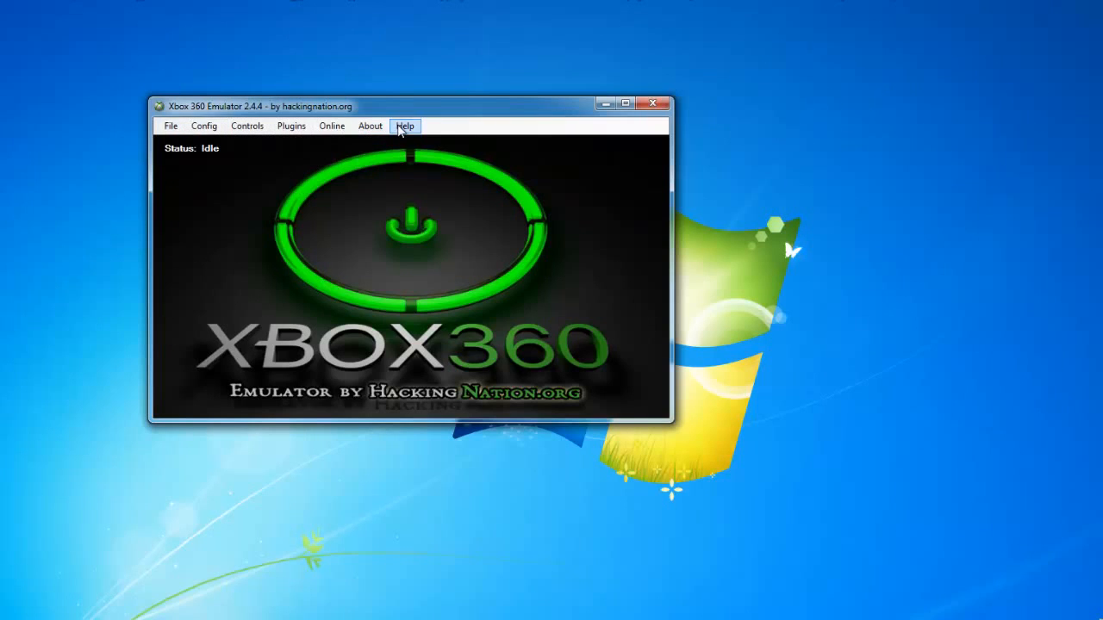
{"action": "left_click", "coordinate": [170, 126]}
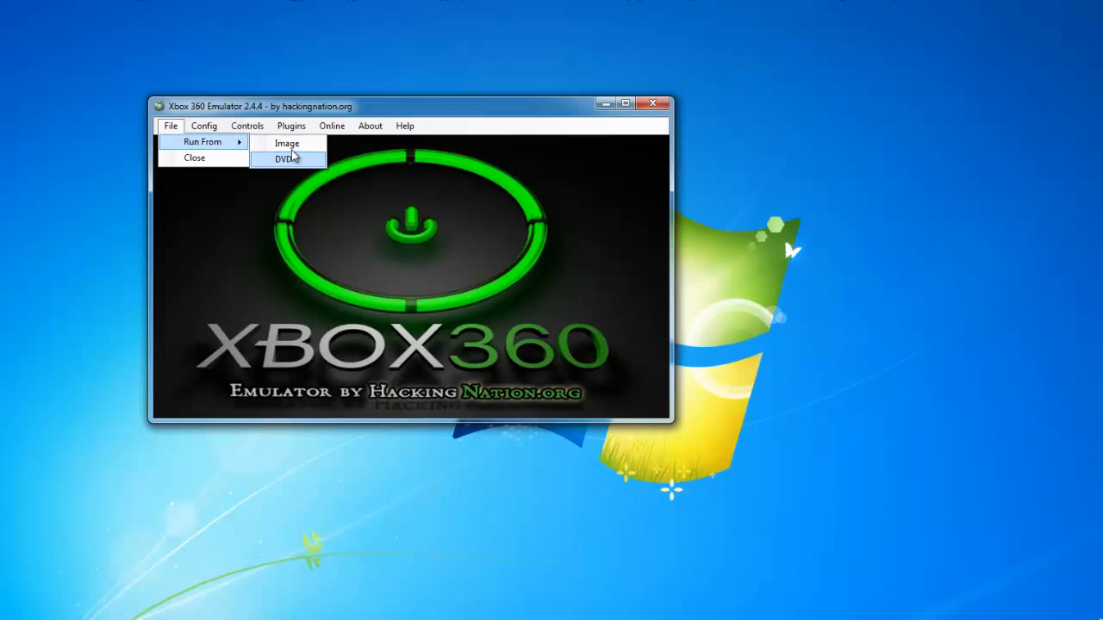
{"action": "left_click", "coordinate": [286, 143]}
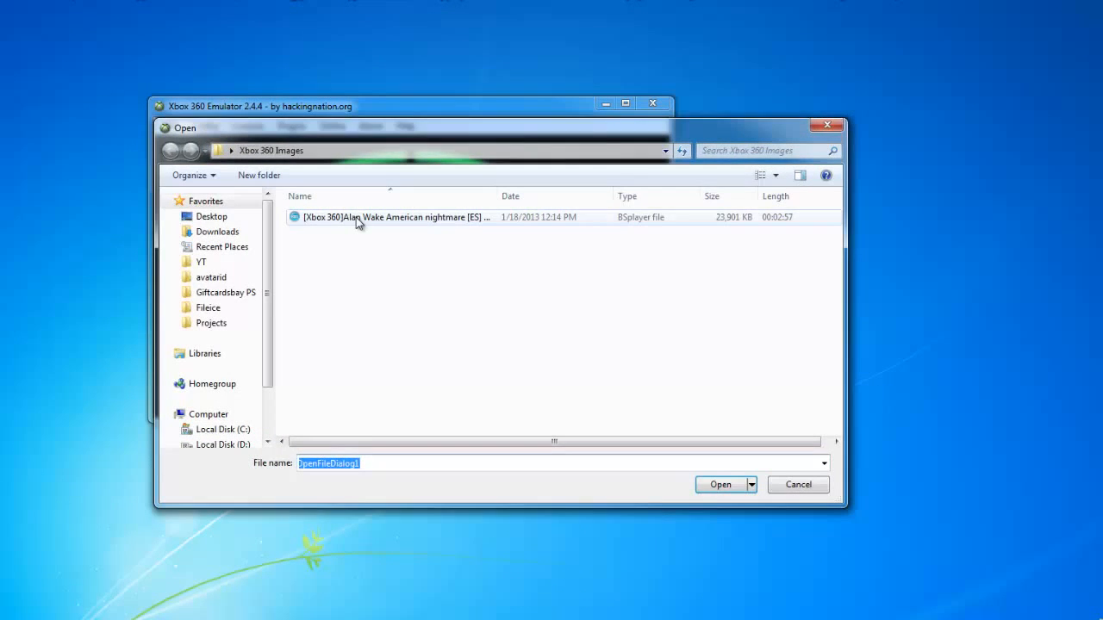
{"action": "left_click", "coordinate": [720, 484]}
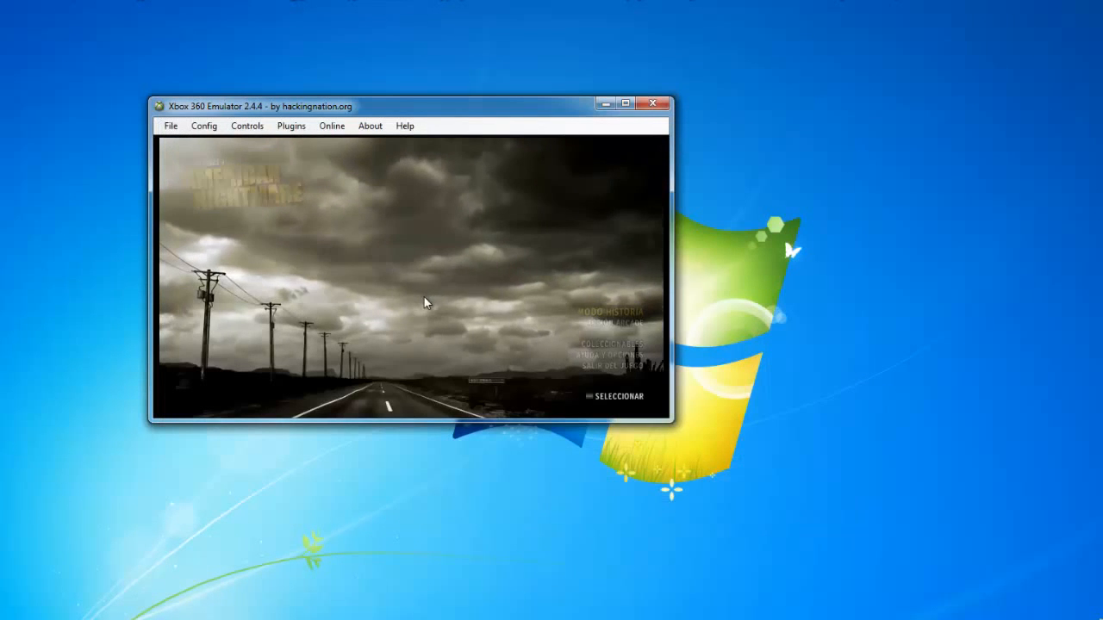